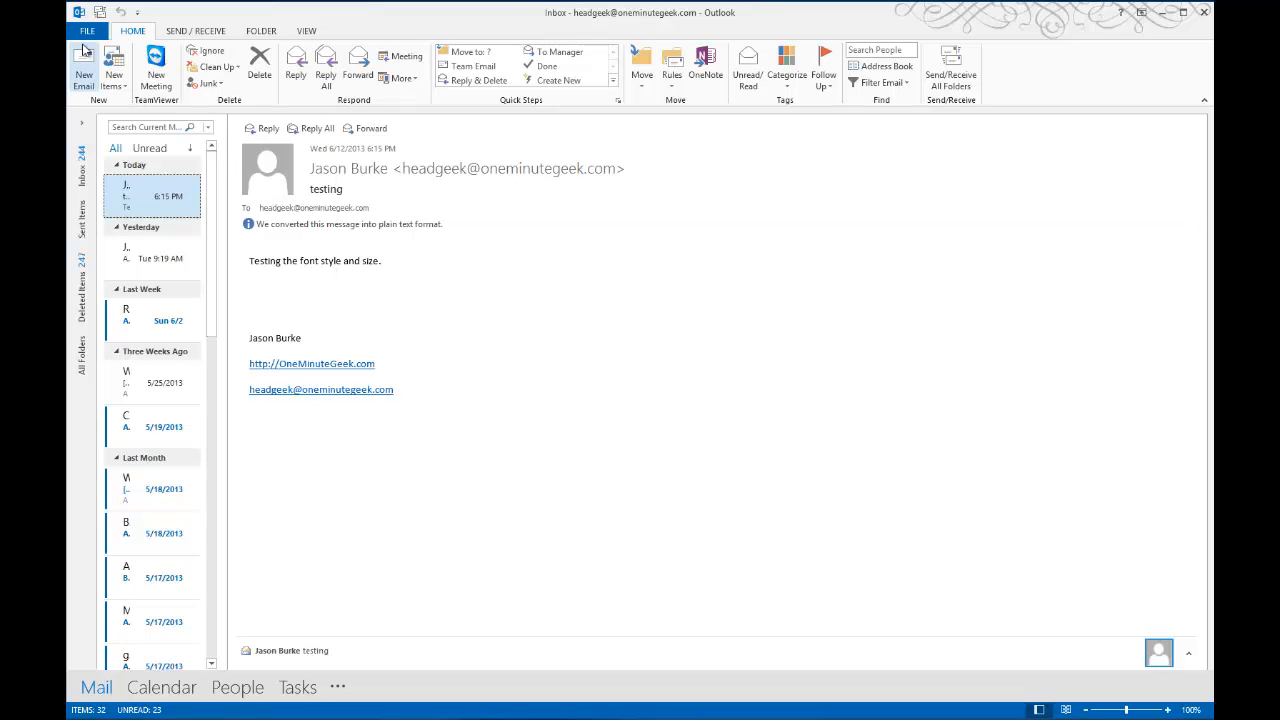
Reach Signatures and Stationery via File > Options > Mail > Stationery and Fonts
{"action": "left_click", "coordinate": [88, 30]}
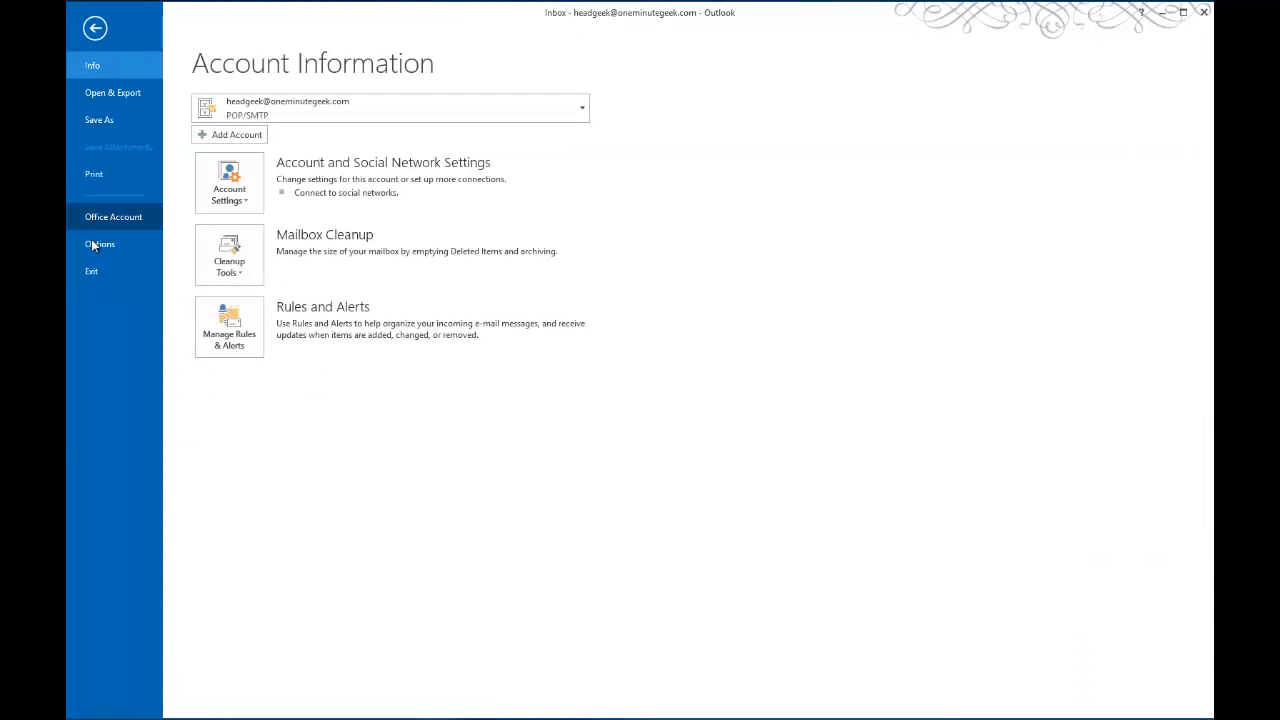
{"action": "left_click", "coordinate": [100, 244]}
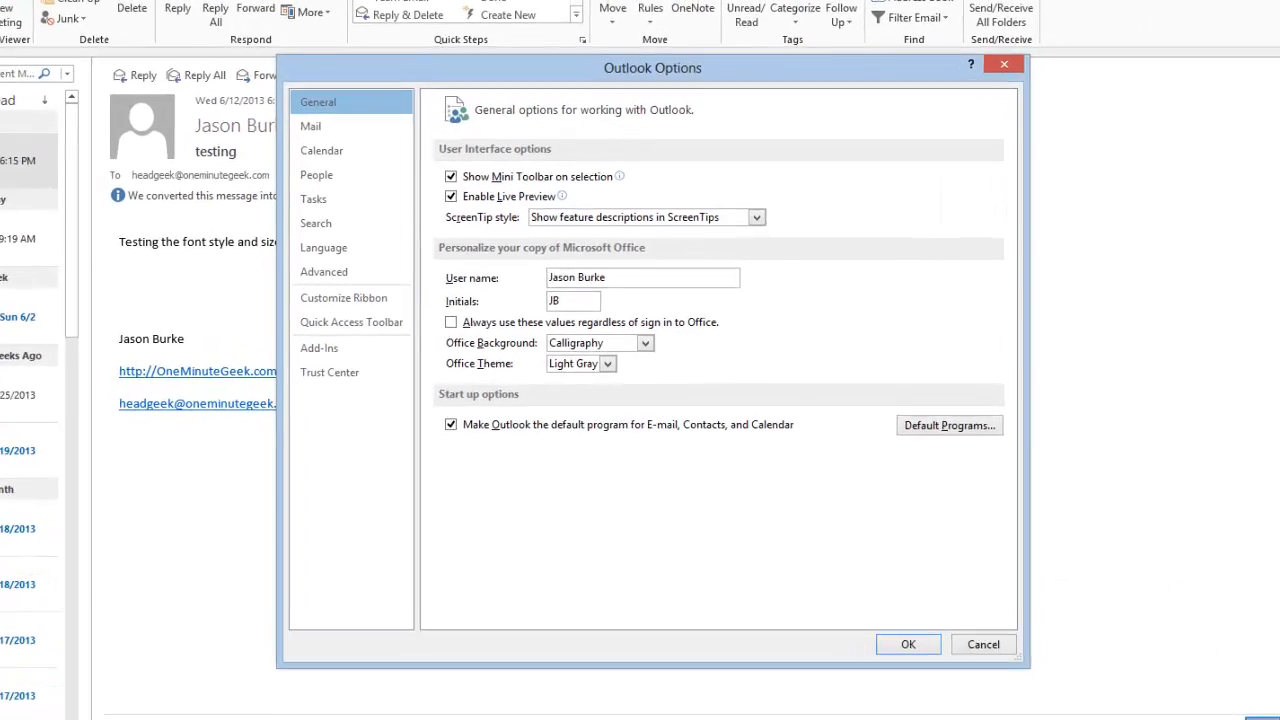
{"action": "left_click", "coordinate": [312, 126]}
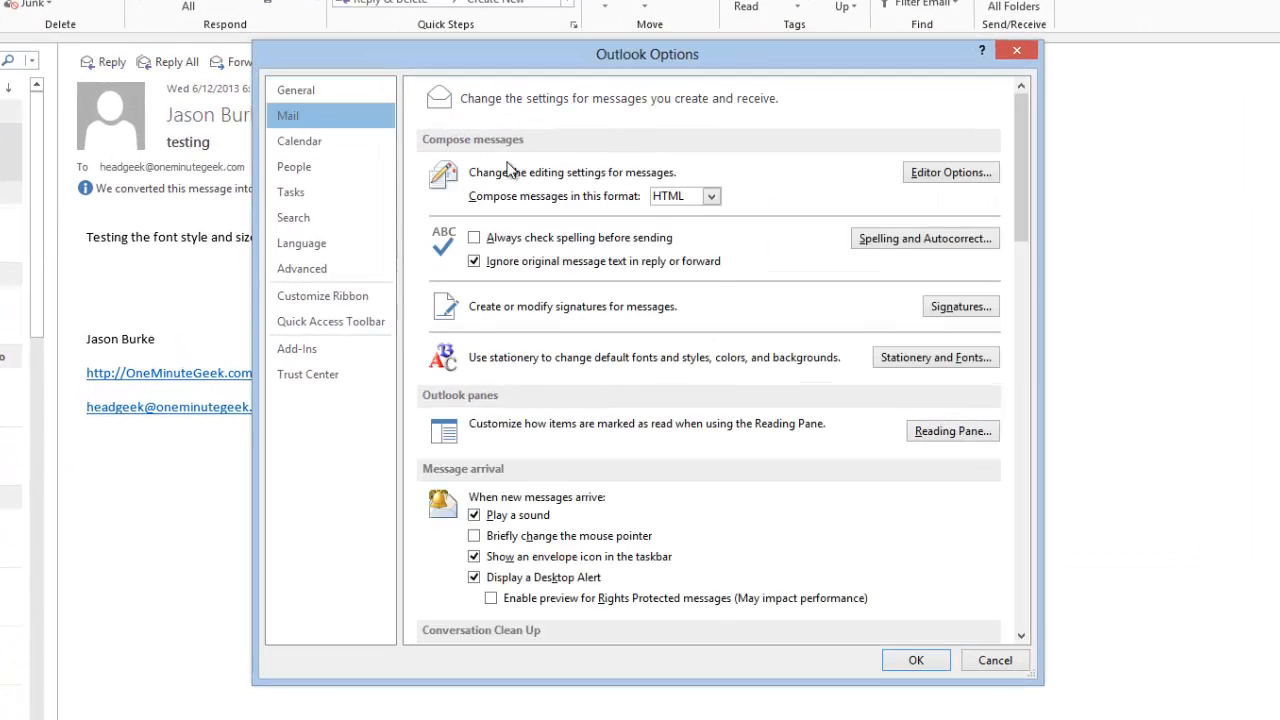
{"action": "left_click", "coordinate": [936, 356]}
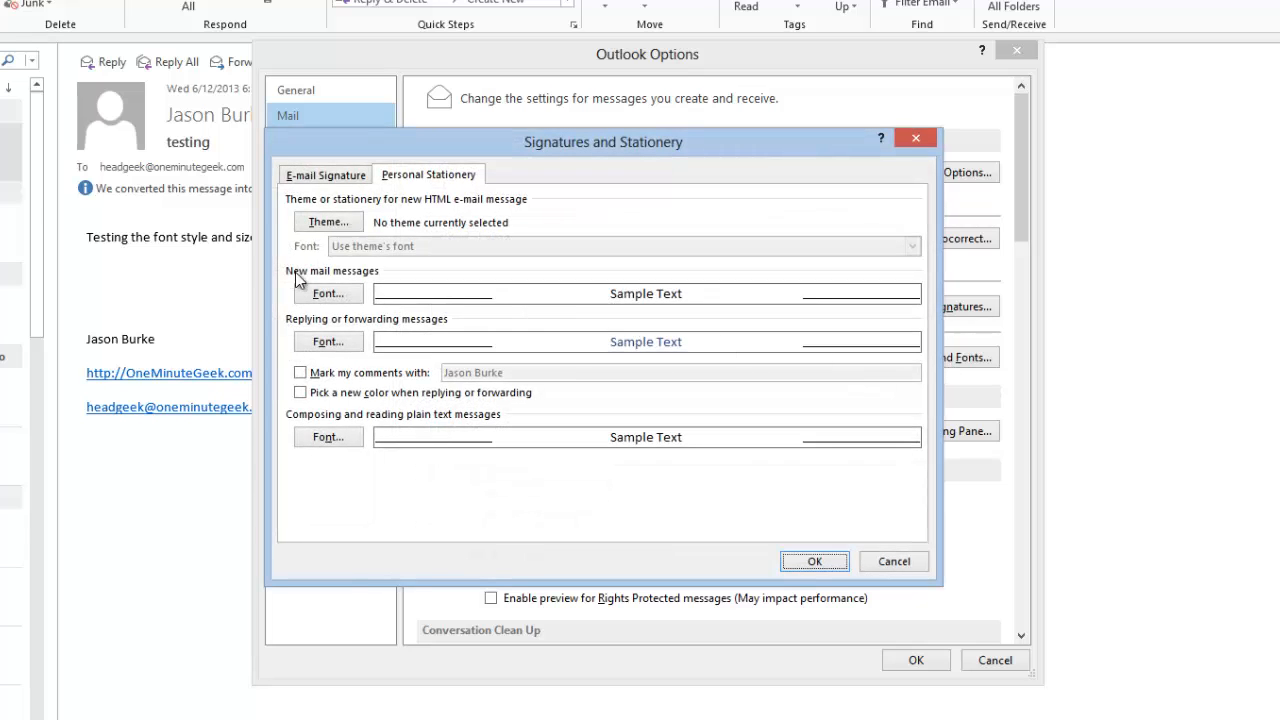
Set the new-mail font to Times New Roman 14, confirm both dialogs, and start a new email
{"action": "left_click", "coordinate": [328, 292]}
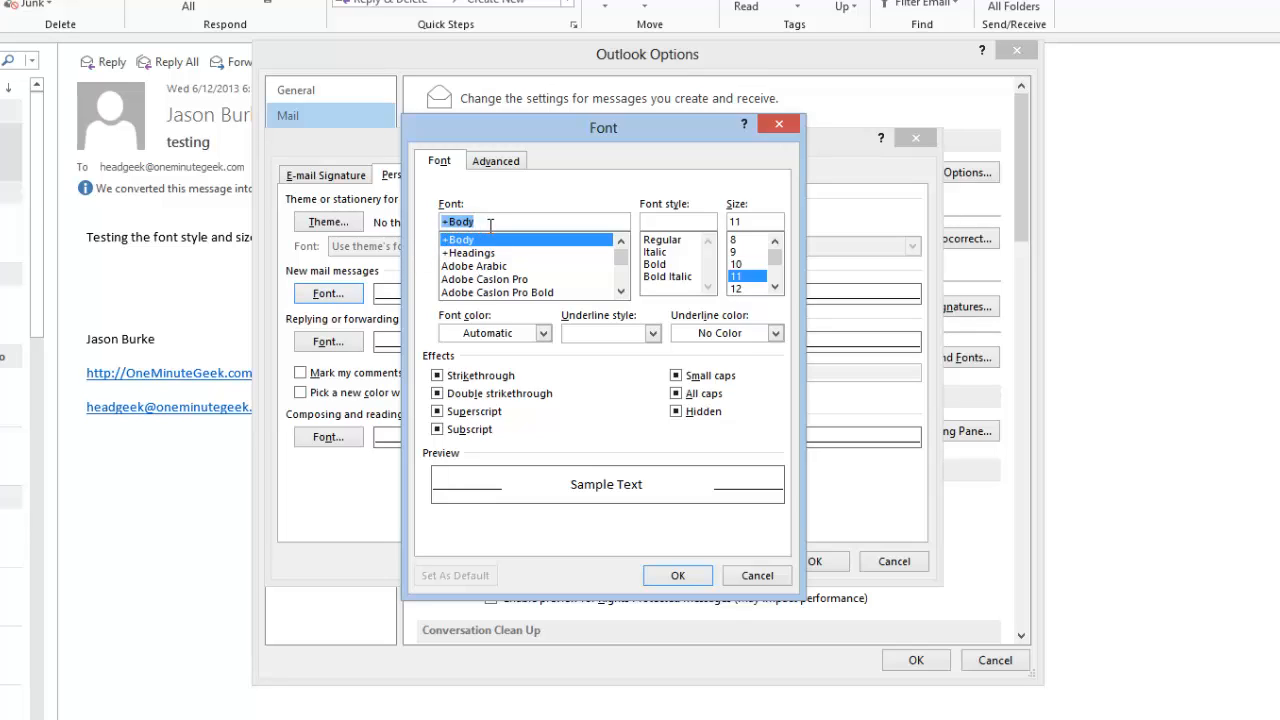
{"action": "mouse_move", "coordinate": [604, 256]}
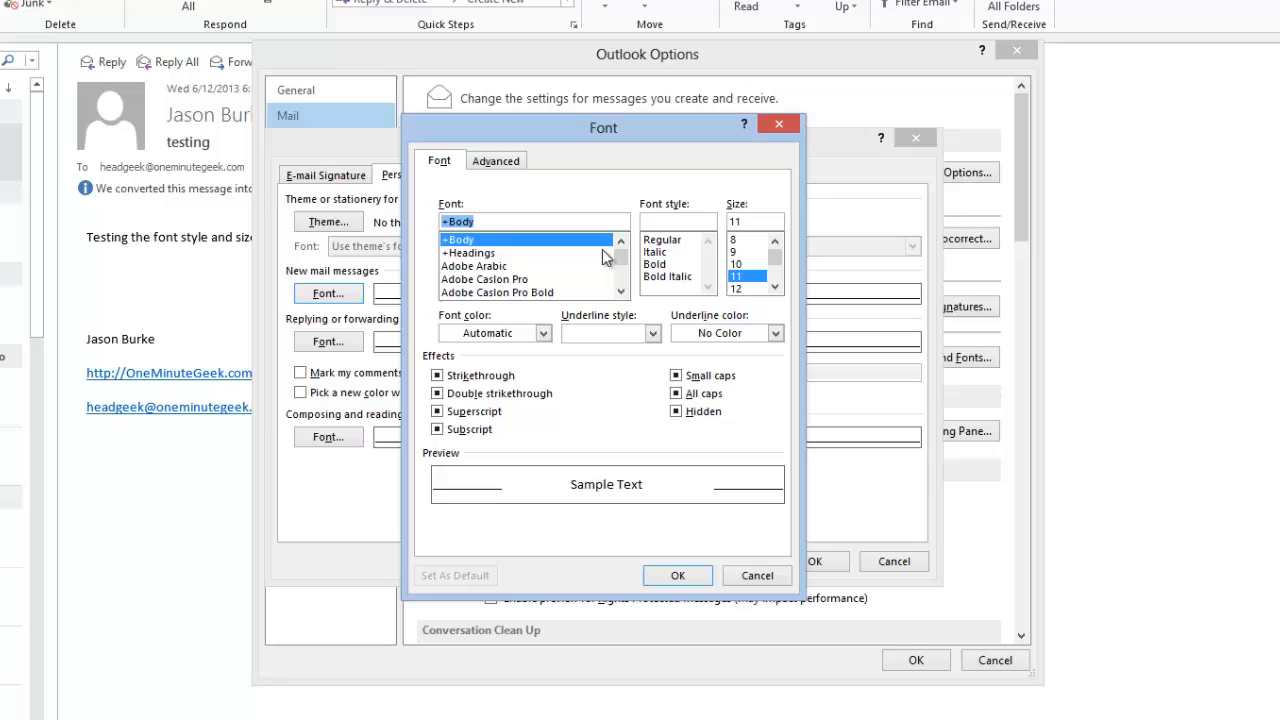
{"action": "mouse_move", "coordinate": [490, 262]}
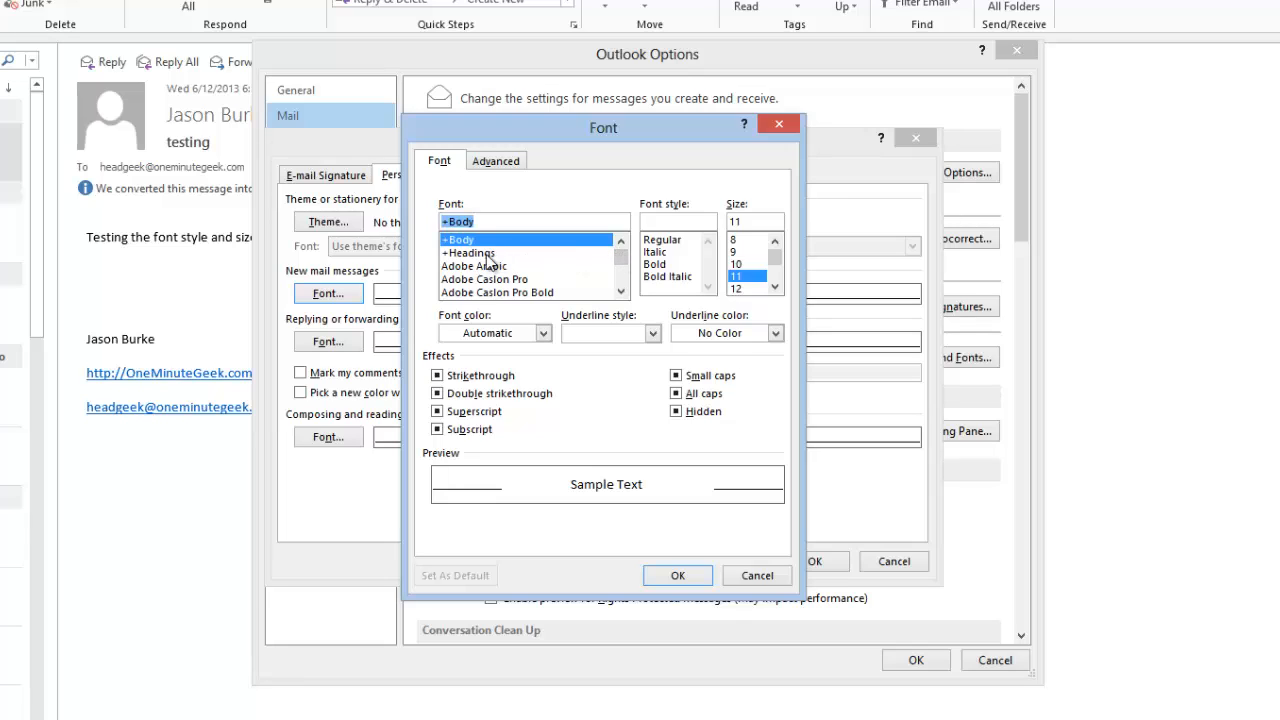
{"action": "type", "text": "time"}
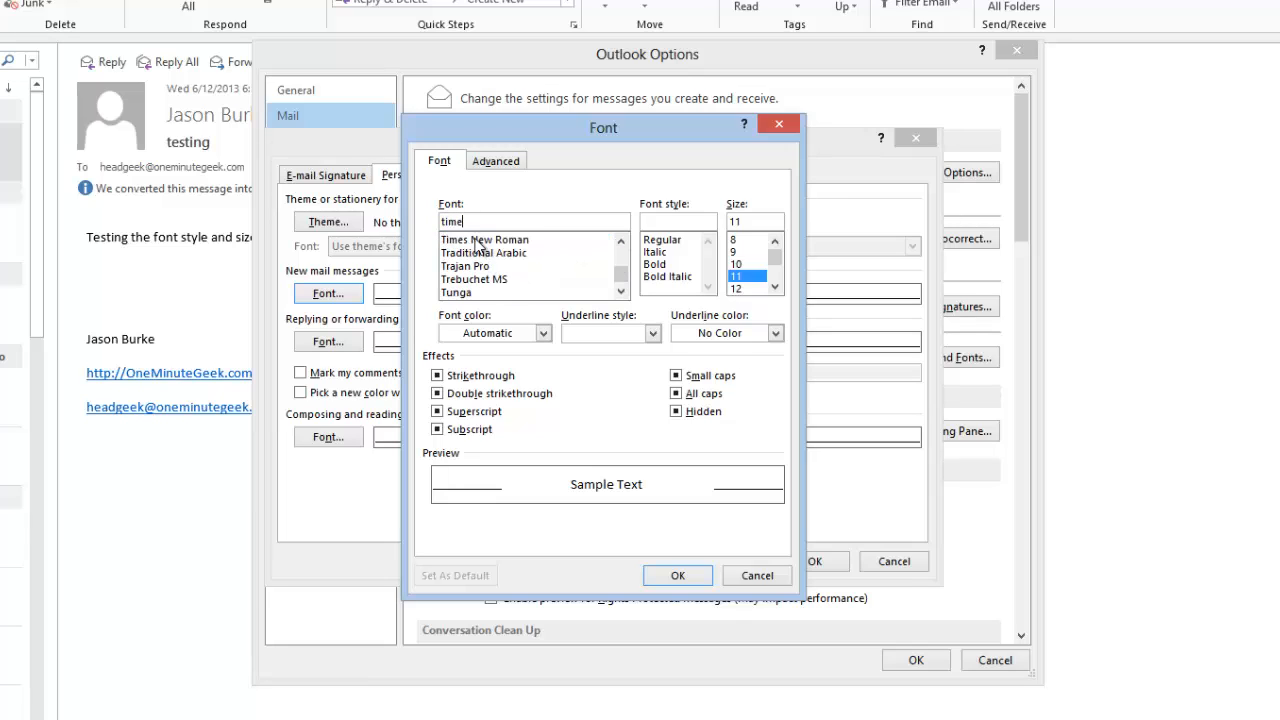
{"action": "left_click", "coordinate": [484, 240]}
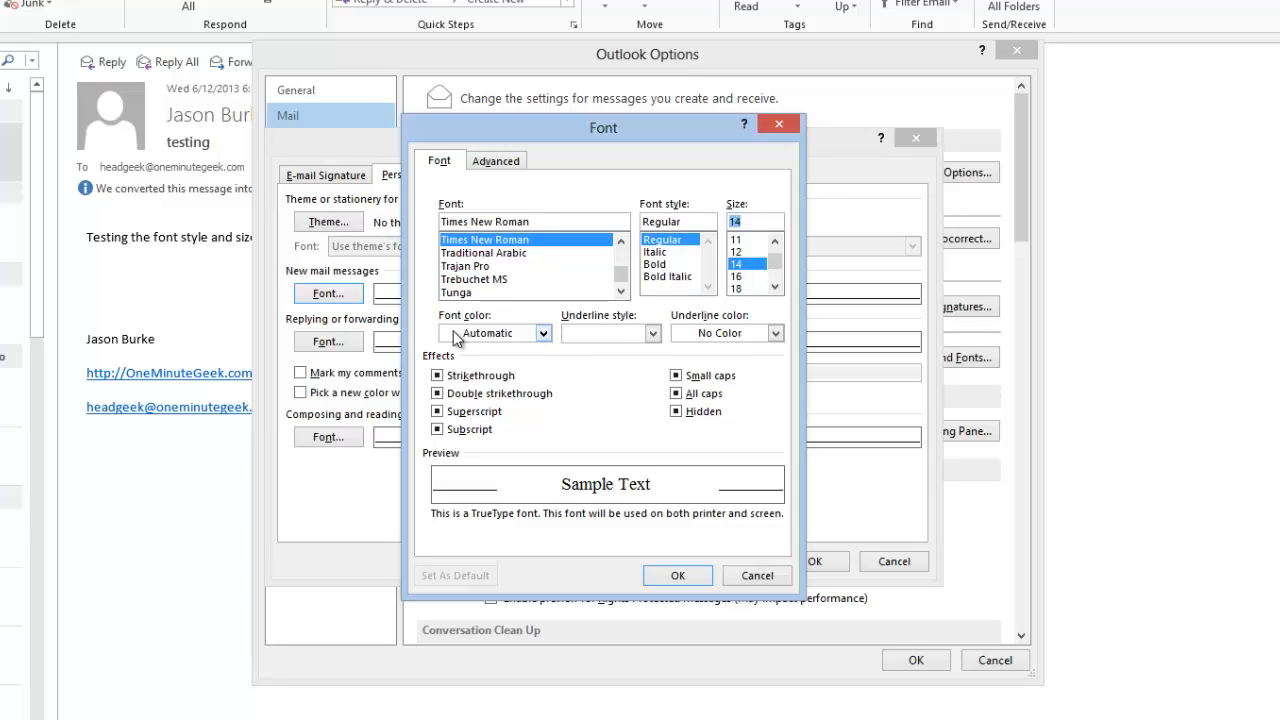
{"action": "mouse_move", "coordinate": [580, 496]}
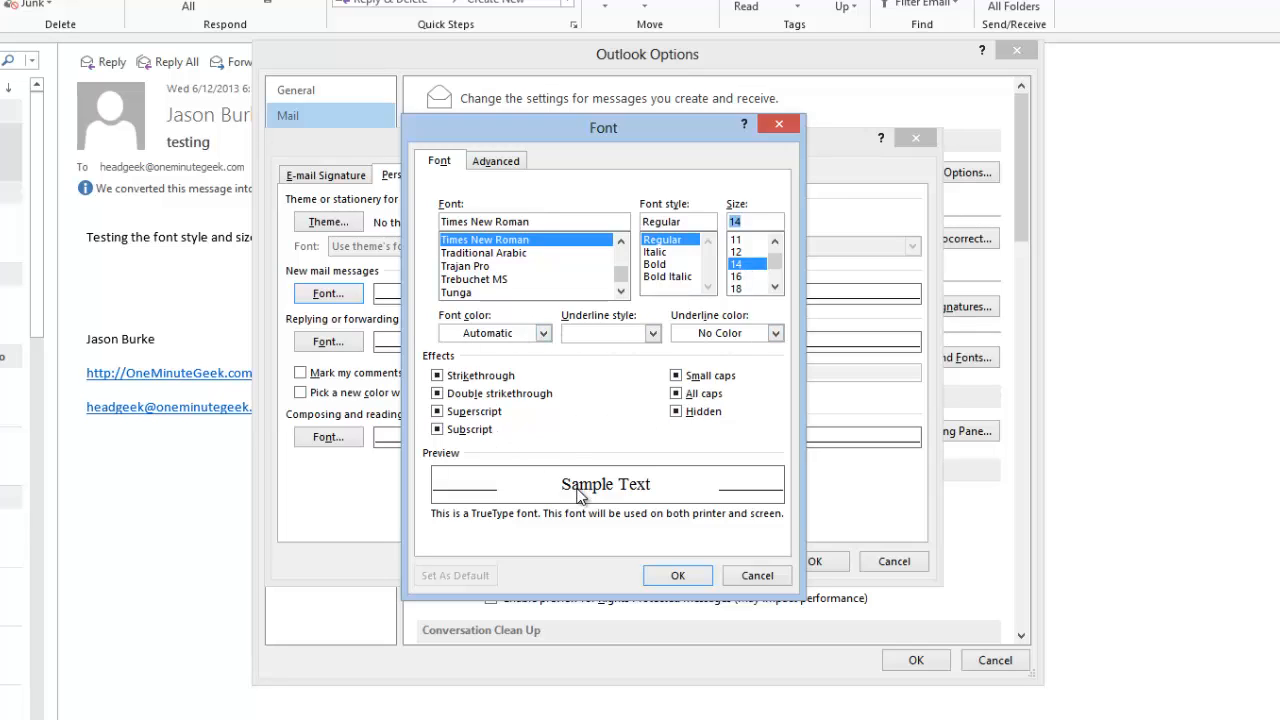
{"action": "left_click", "coordinate": [676, 576]}
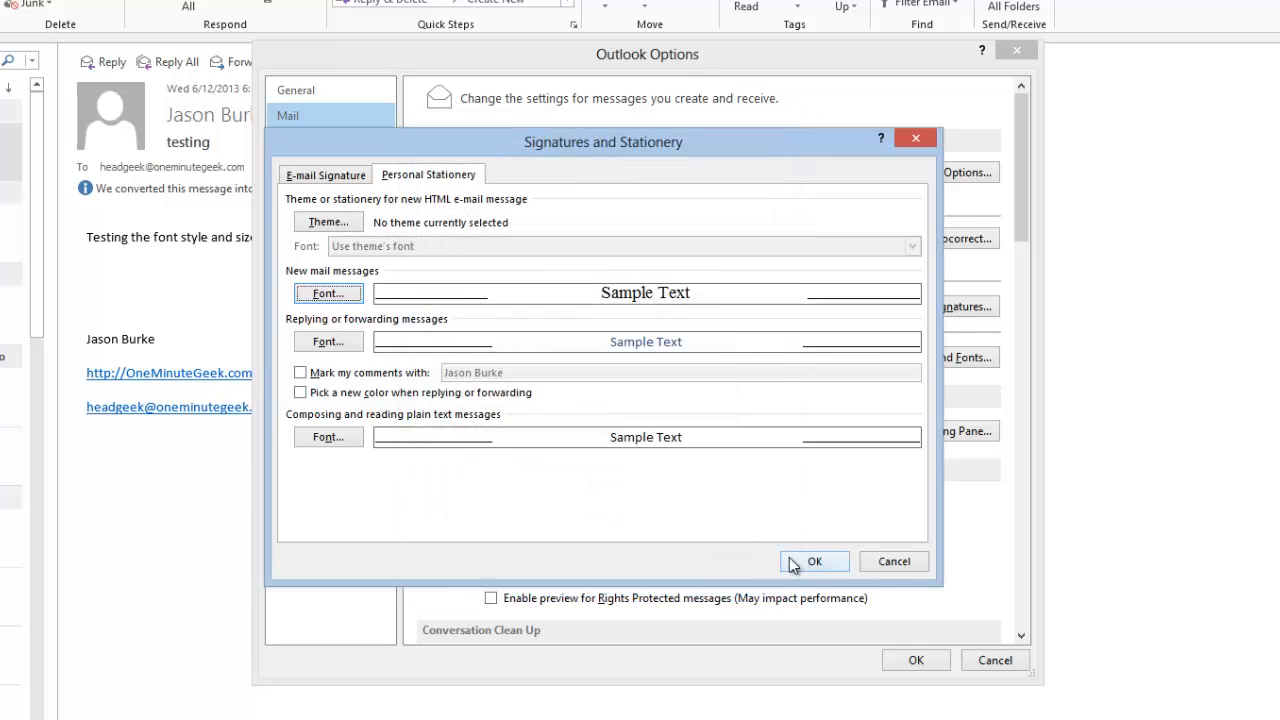
{"action": "left_click", "coordinate": [814, 560]}
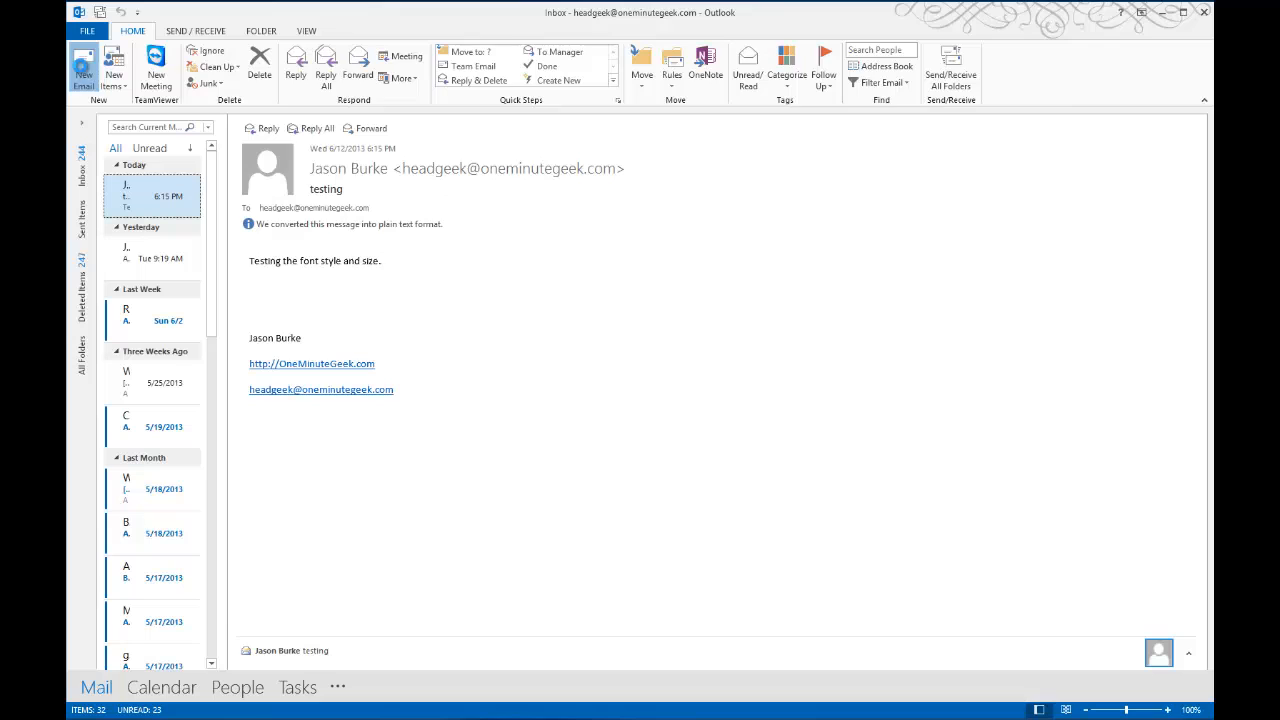
{"action": "left_click", "coordinate": [84, 70]}
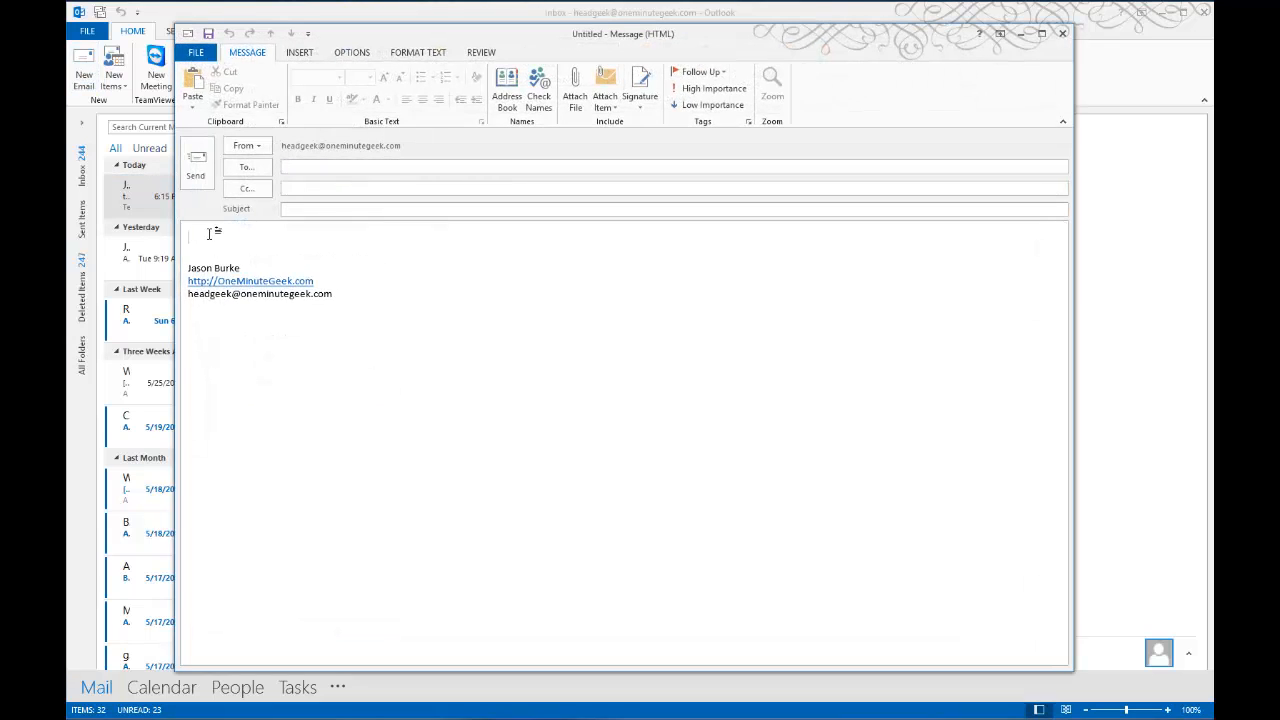
Write "This is the new font style" in the message body in the new default font
{"action": "type", "text": "This i"}
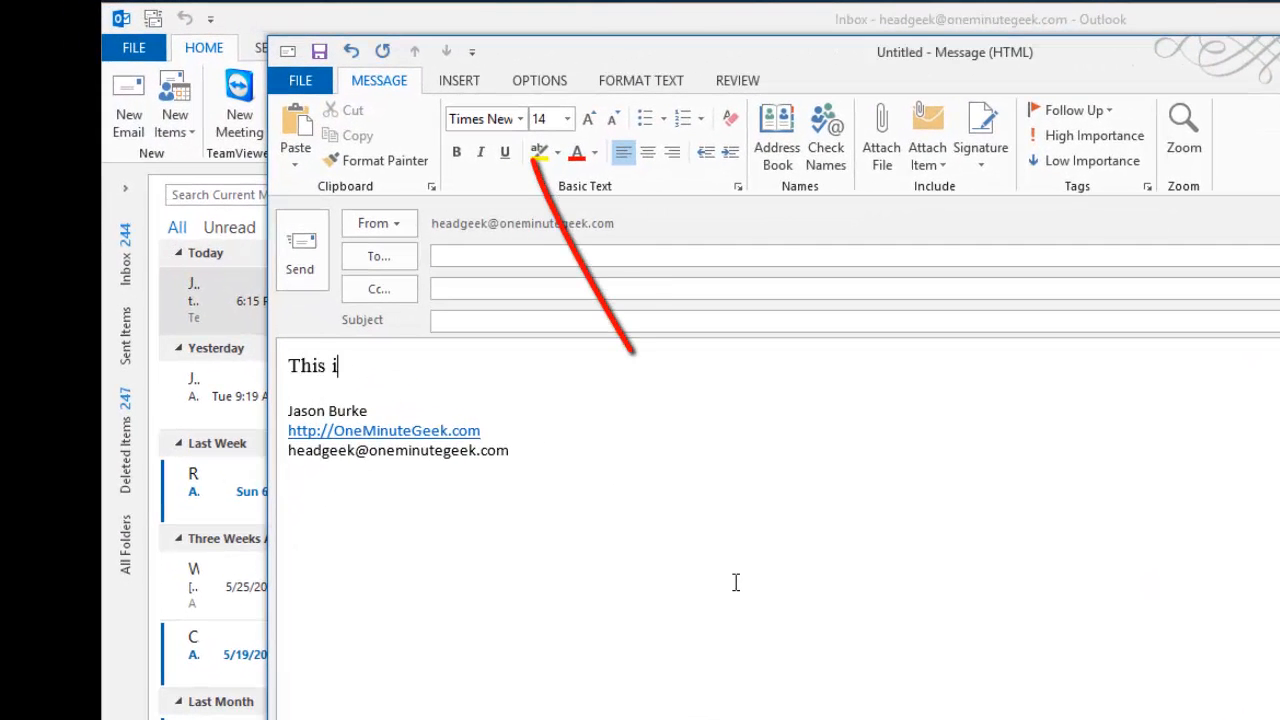
{"action": "type", "text": "s the new f"}
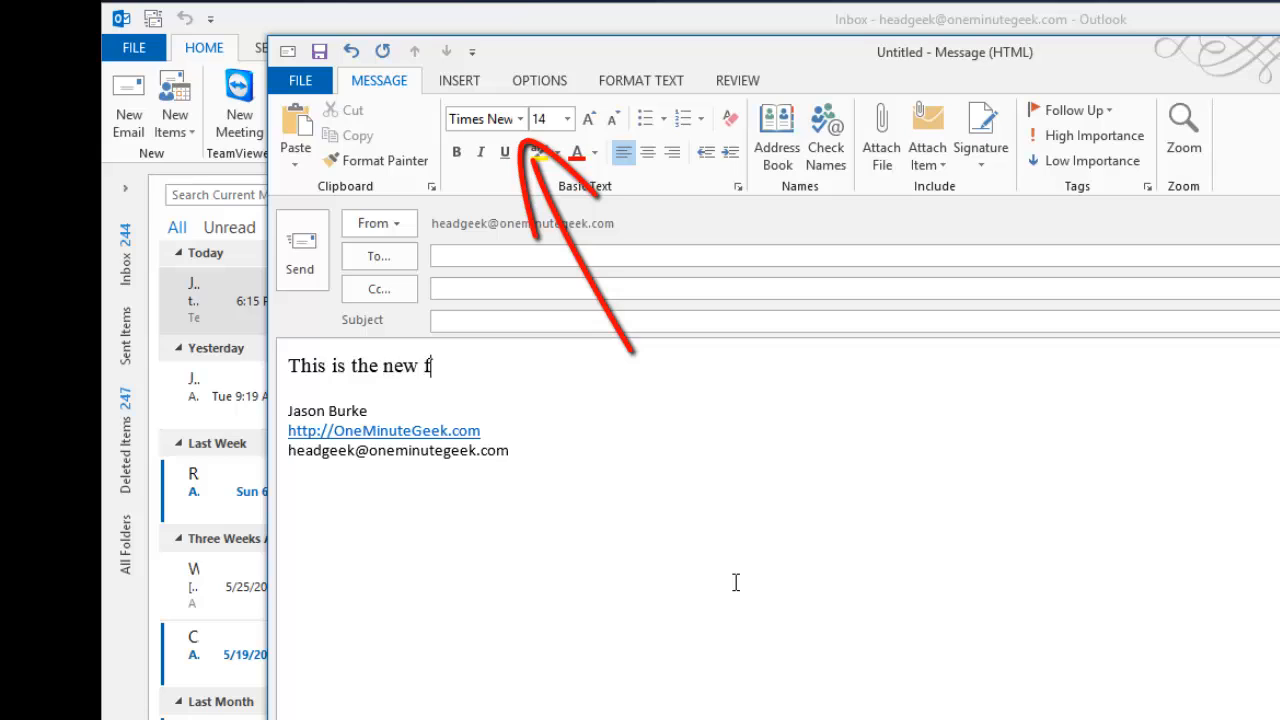
{"action": "type", "text": "ont style"}
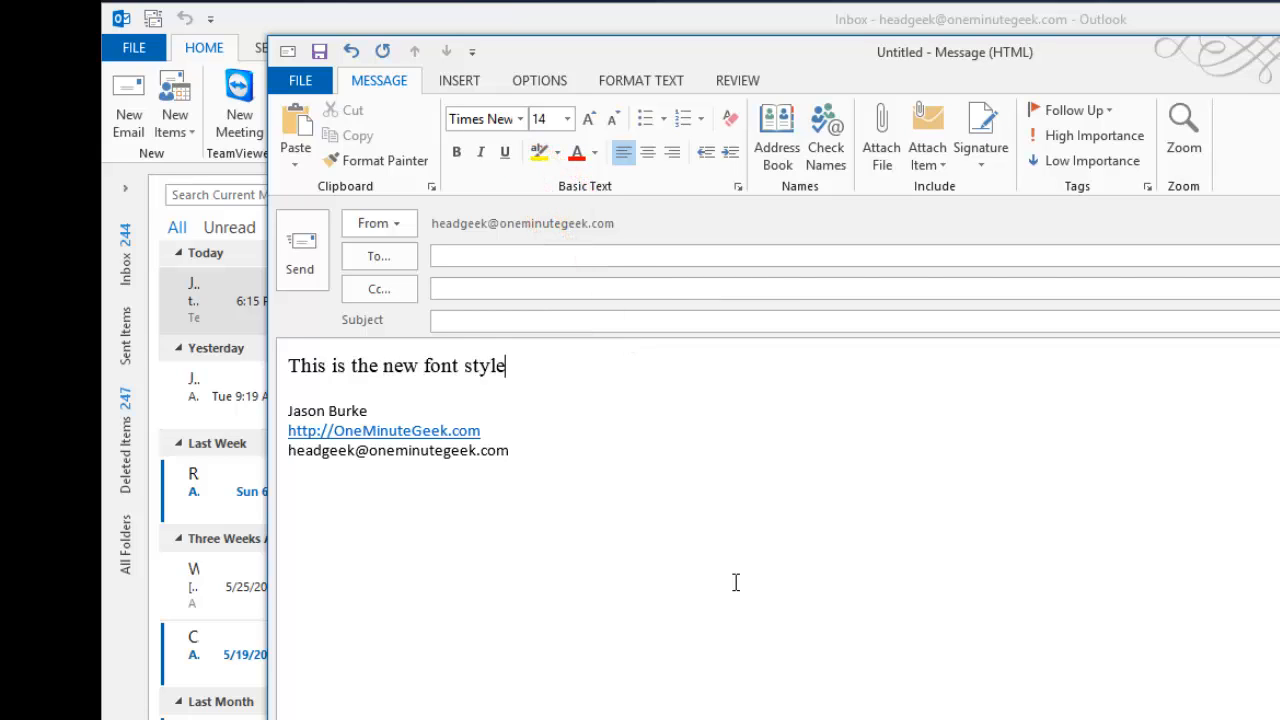